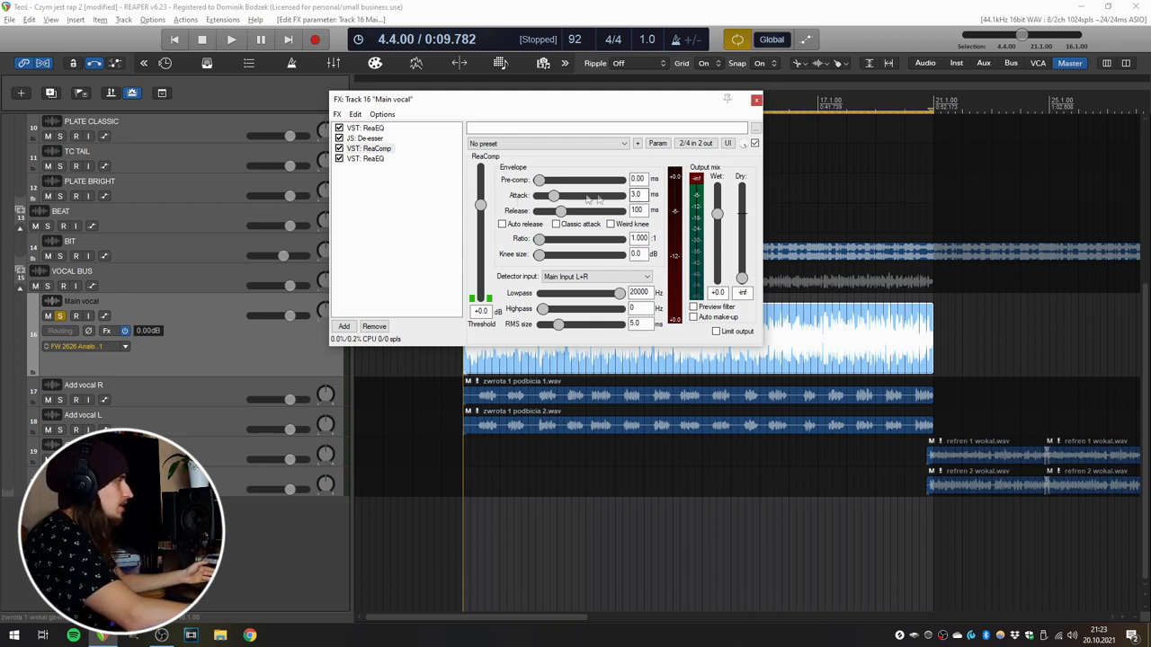
Audition several attack times on the compressor, landing at roughly 100 ms
{"action": "left_click_drag", "start_coordinate": [554, 194], "coordinate": [571, 194]}
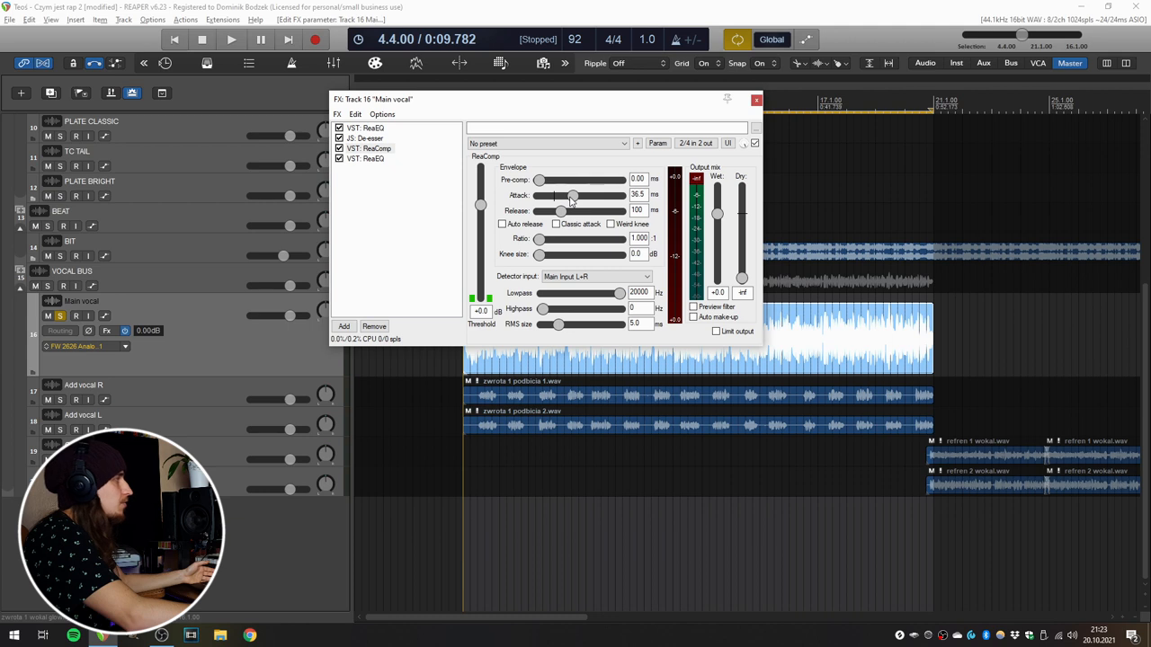
{"action": "left_click_drag", "start_coordinate": [572, 194], "coordinate": [562, 194]}
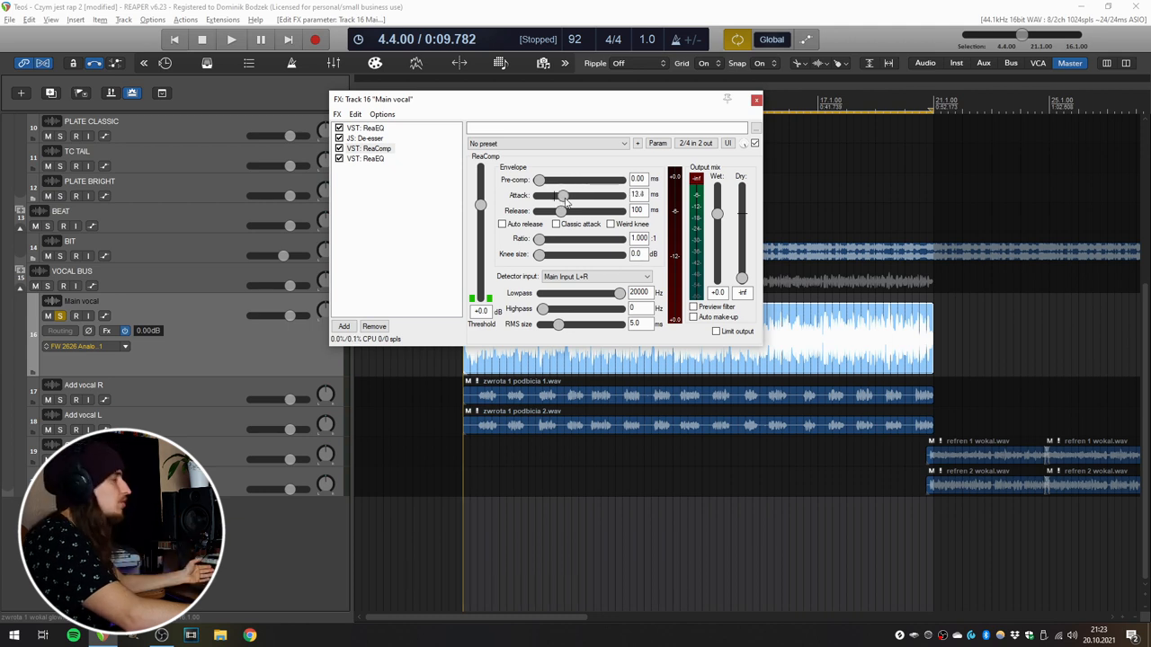
{"action": "left_click_drag", "start_coordinate": [563, 194], "coordinate": [586, 194]}
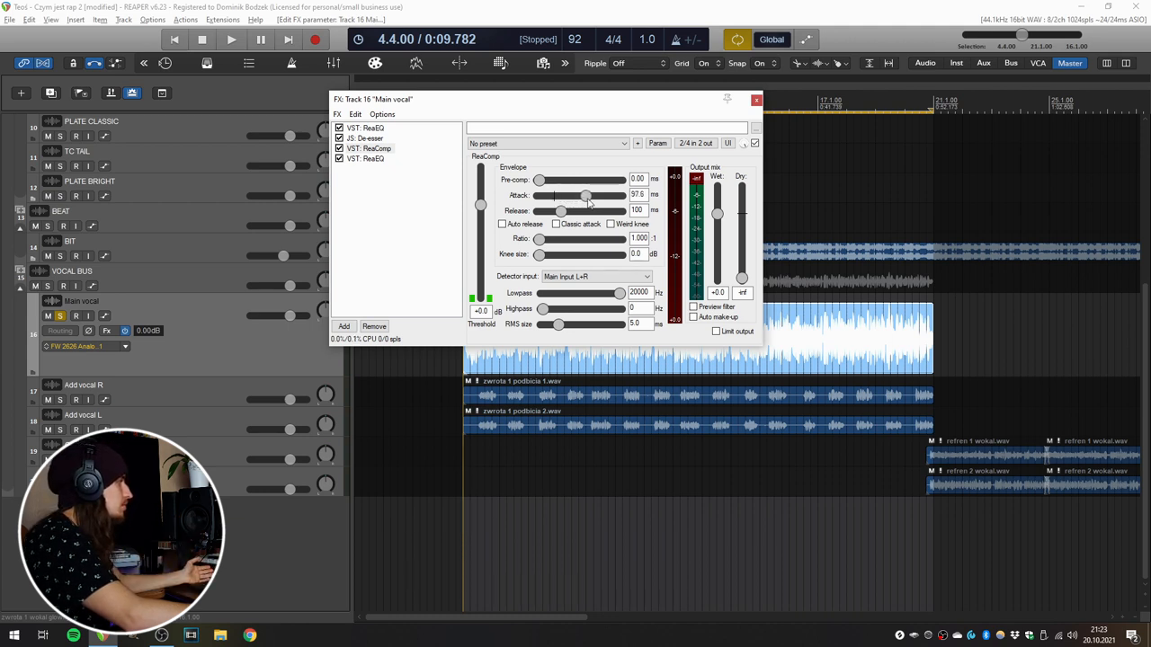
{"action": "left_click_drag", "start_coordinate": [586, 195], "coordinate": [593, 194]}
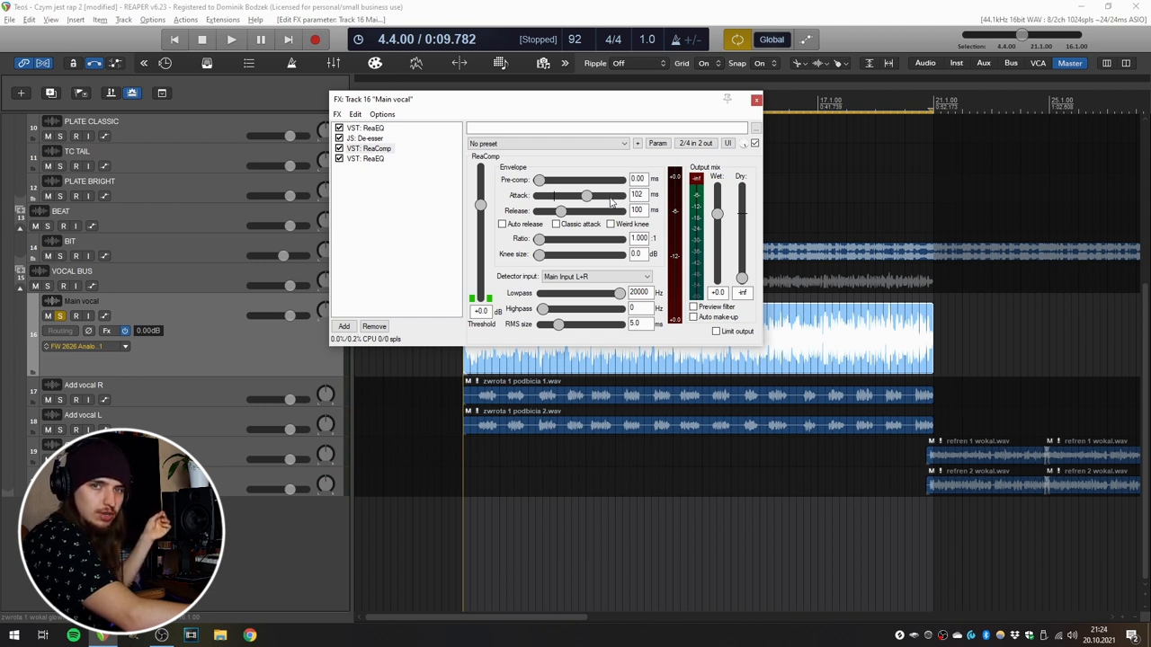
{"action": "mouse_move", "coordinate": [586, 185]}
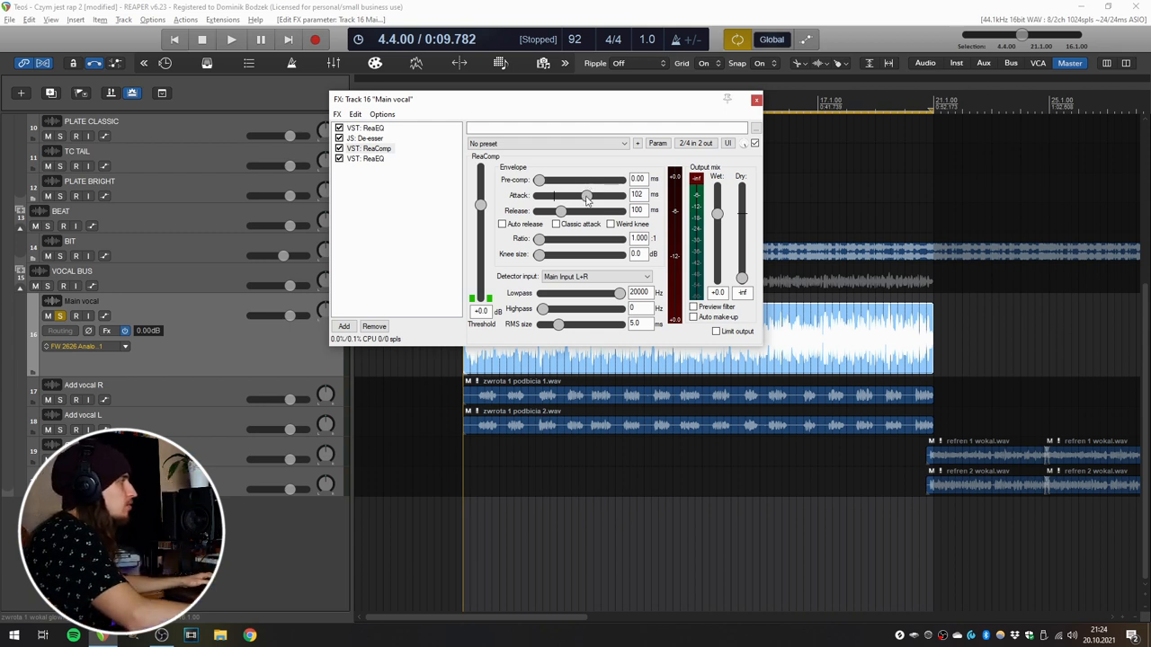
Bring the compressor's attack down to a very fast 1.5 ms
{"action": "left_click_drag", "start_coordinate": [586, 194], "coordinate": [554, 195]}
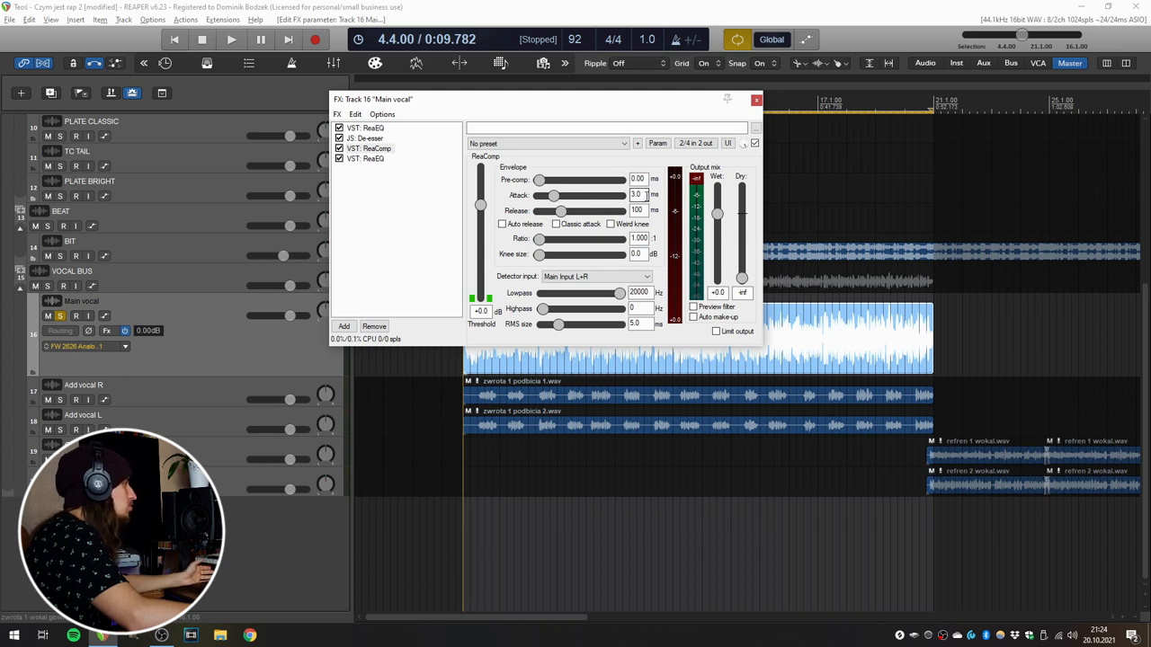
{"action": "triple_click", "coordinate": [636, 195]}
{"action": "type", "text": "1.5"}
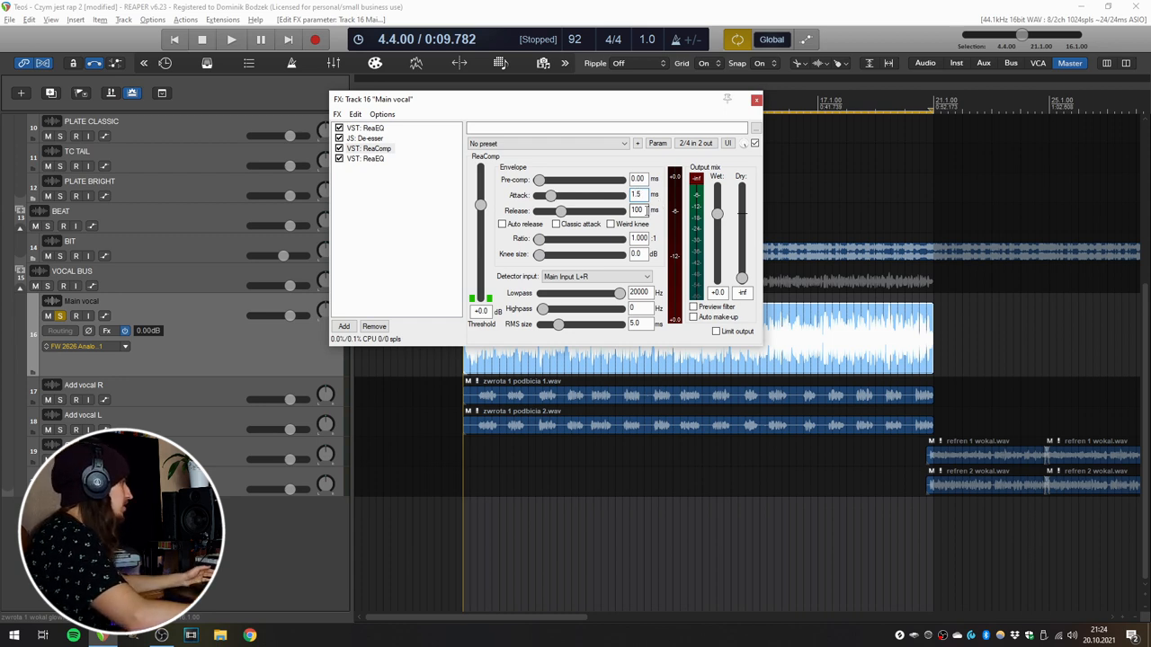
{"action": "left_click_drag", "start_coordinate": [561, 210], "coordinate": [554, 211]}
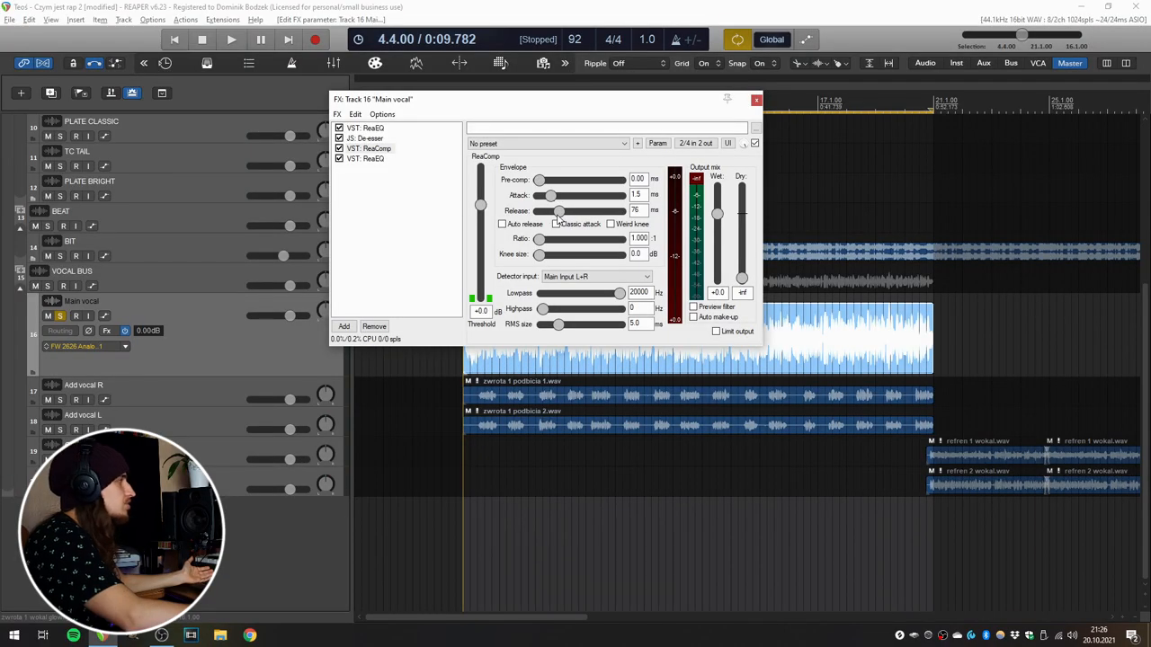
Sweep the compressor's release shorter and longer, settling near 160 ms
{"action": "left_click_drag", "start_coordinate": [559, 210], "coordinate": [554, 210]}
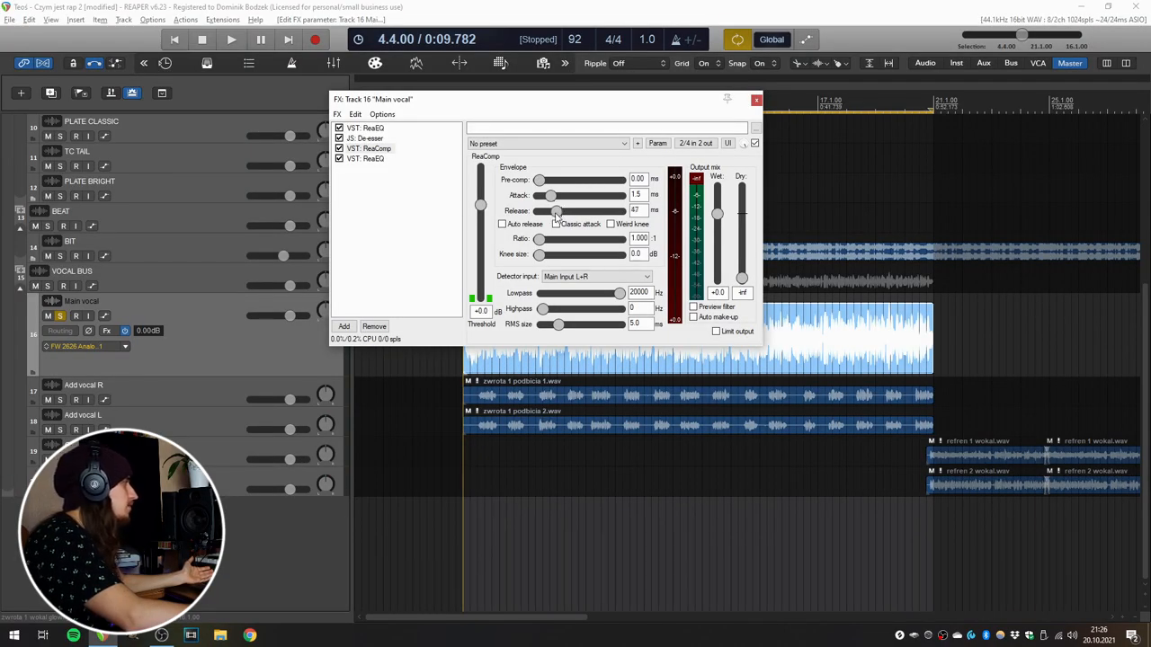
{"action": "left_click_drag", "start_coordinate": [554, 211], "coordinate": [561, 210]}
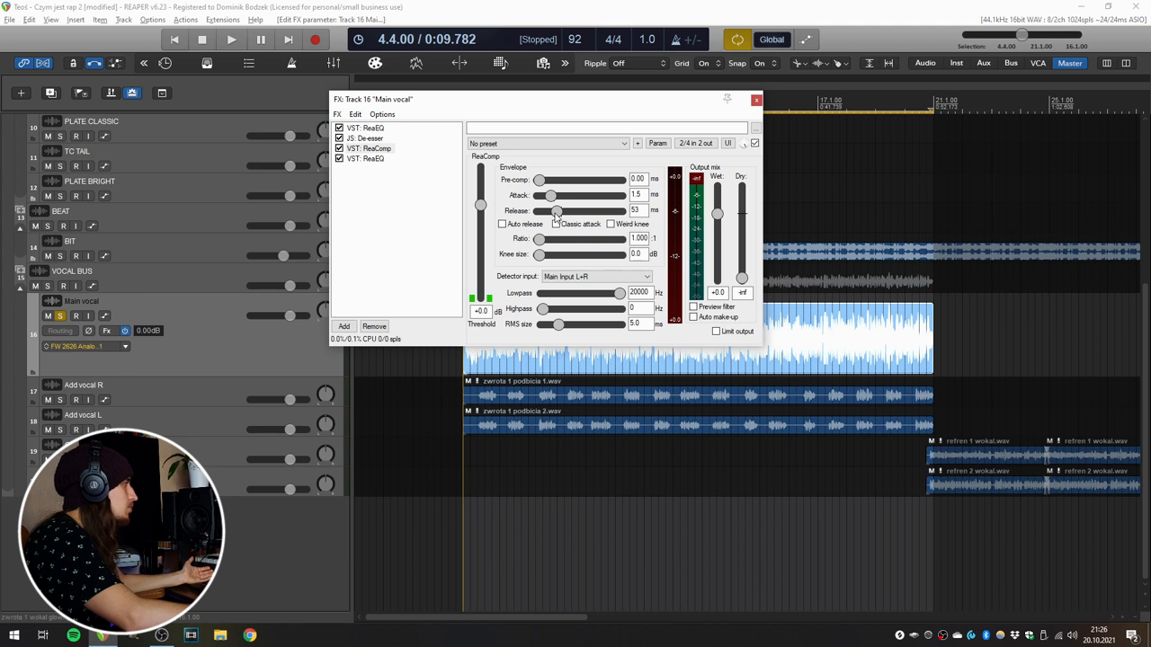
{"action": "left_click_drag", "start_coordinate": [559, 211], "coordinate": [554, 210]}
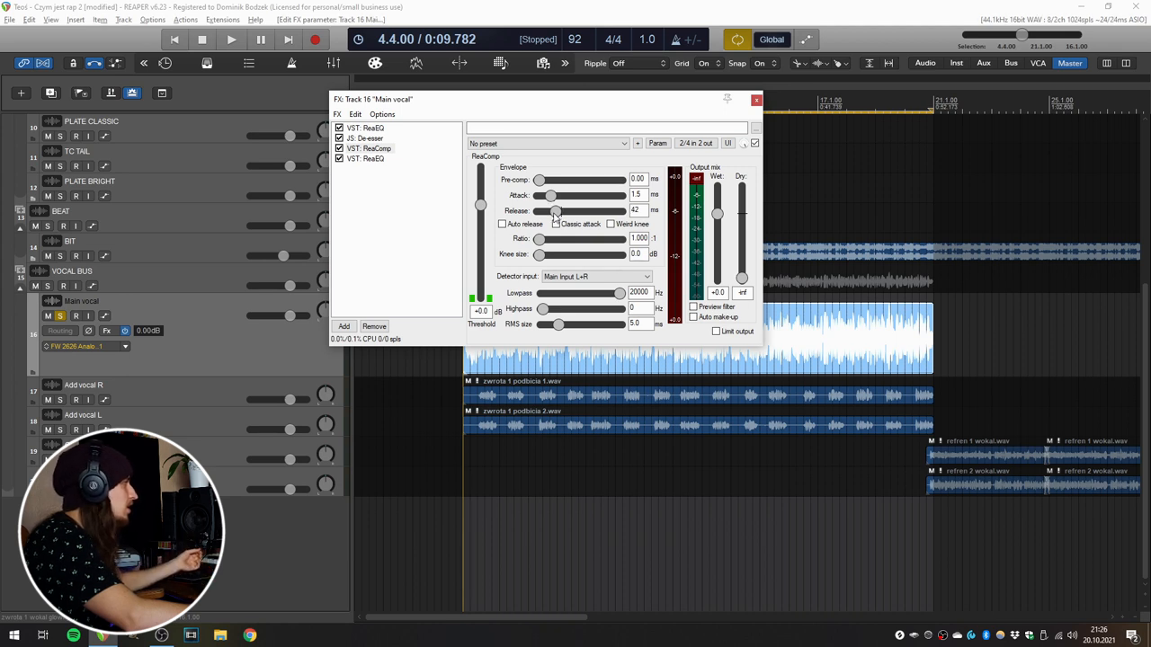
{"action": "left_click_drag", "start_coordinate": [556, 210], "coordinate": [561, 210]}
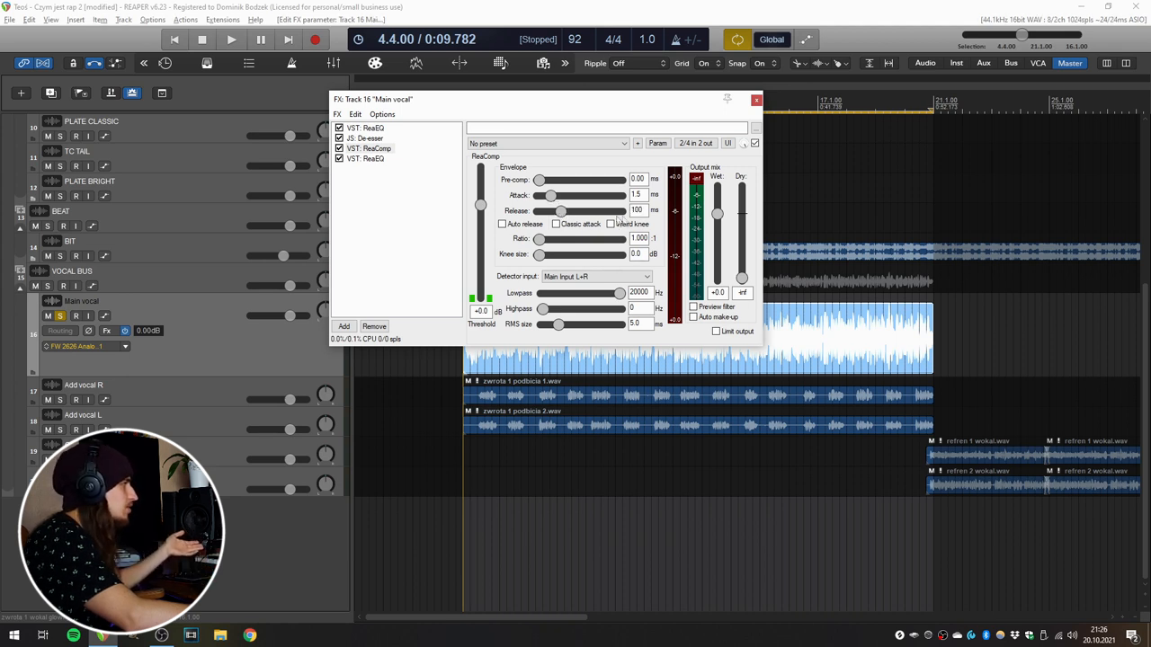